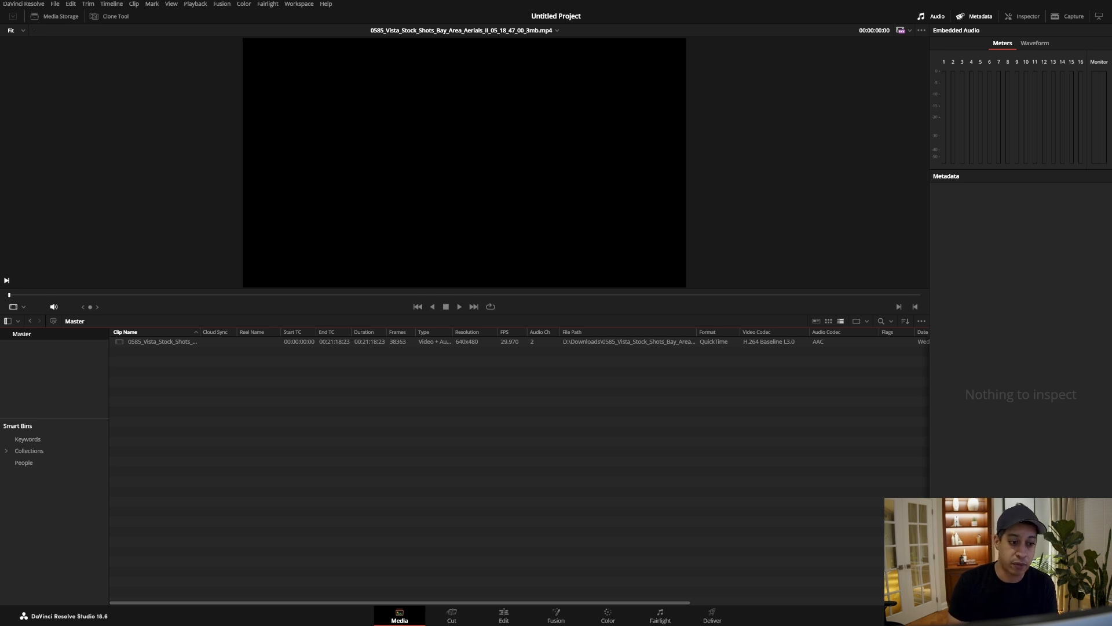
{"action": "mouse_move", "coordinate": [352, 279]}
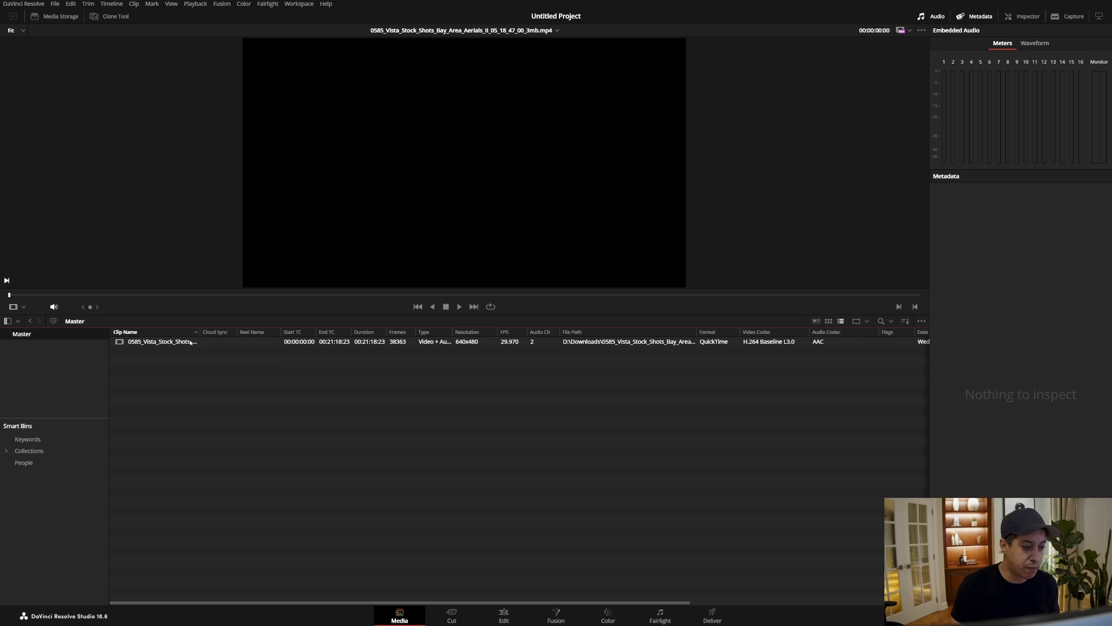
- Mark the waterfront pier shot in the aerial clip and create a subclip named 'bay'
{"action": "left_click", "coordinate": [161, 341]}
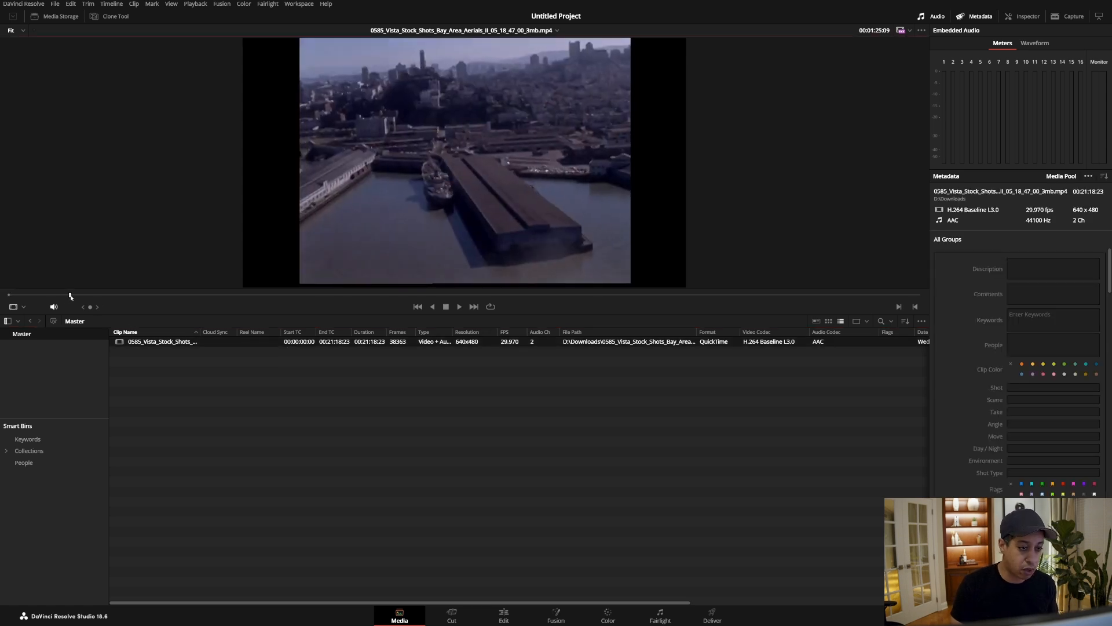
{"action": "left_click", "coordinate": [458, 306]}
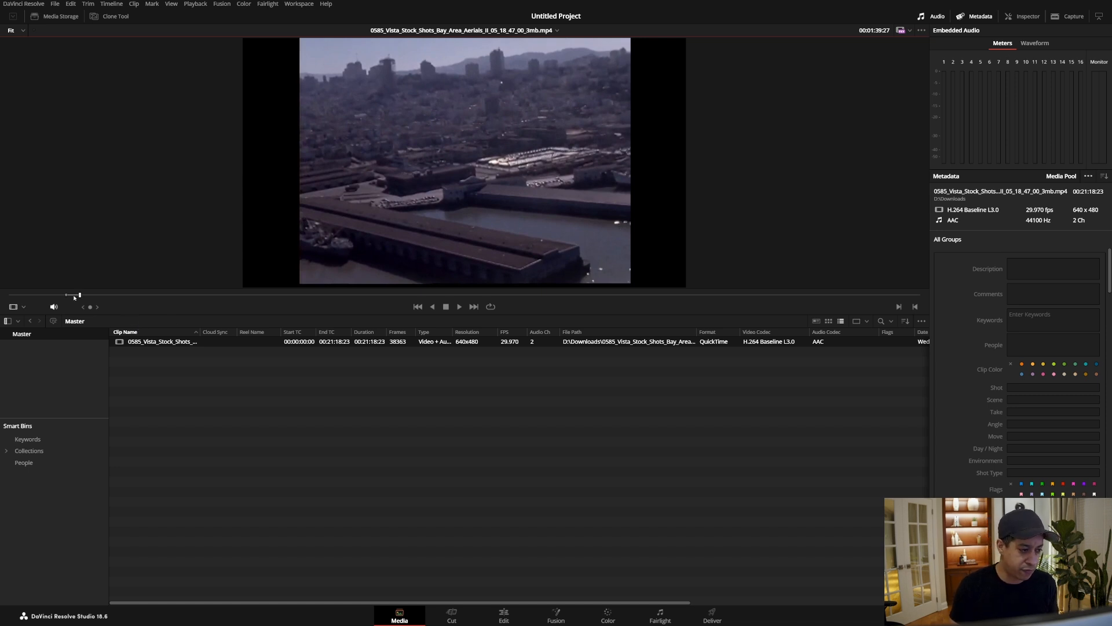
{"action": "mouse_move", "coordinate": [419, 187]}
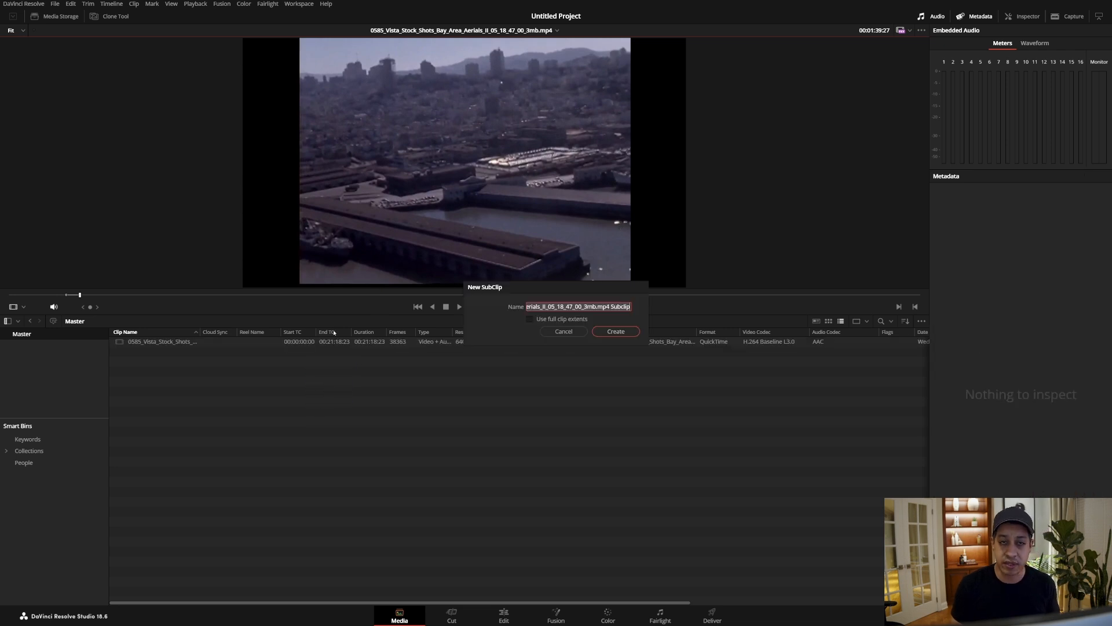
{"action": "type", "text": "ba"}
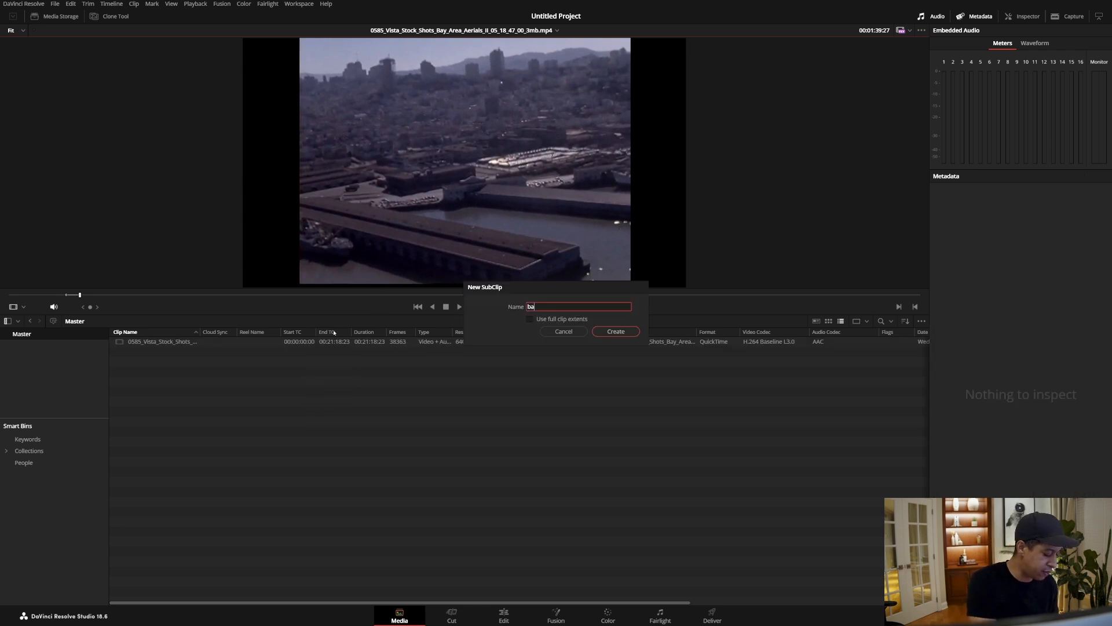
{"action": "left_click", "coordinate": [615, 331]}
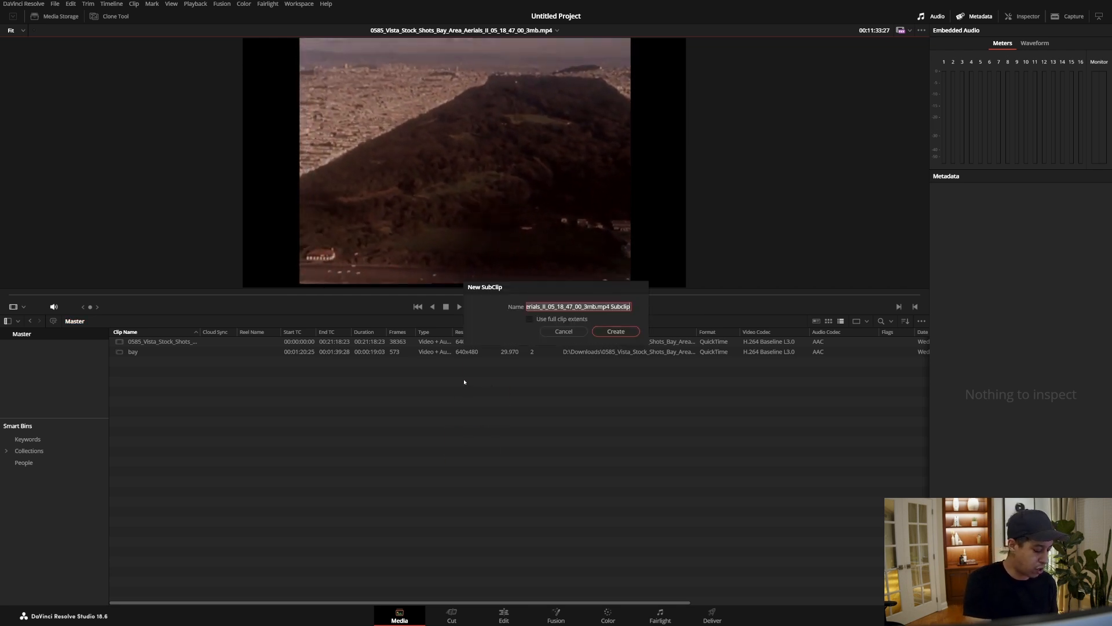
- Create the 'park' subclip and move to the Edit page to start a timeline
{"action": "left_click", "coordinate": [614, 331]}
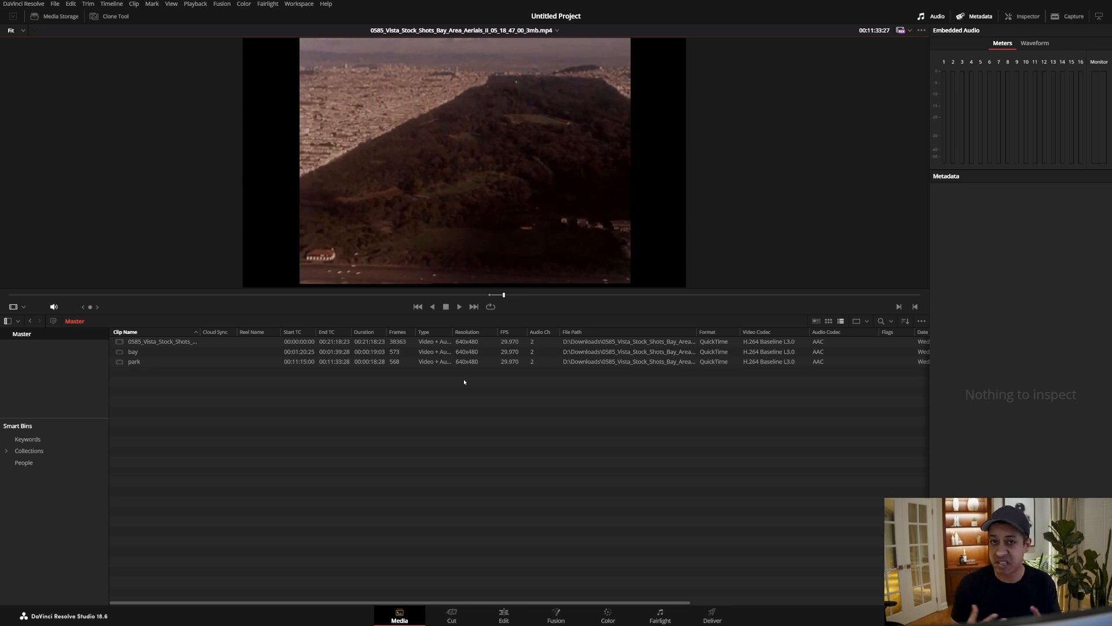
{"action": "left_click", "coordinate": [503, 614]}
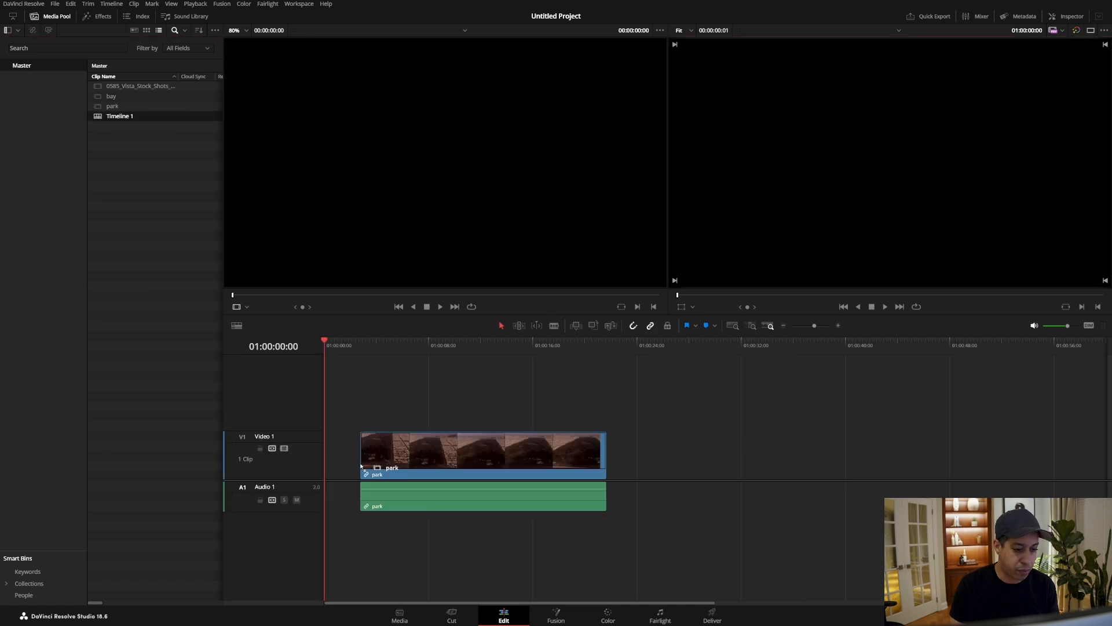
- Place bay after park on the timeline and search the media pool by clip name for 'bay'
{"action": "left_click", "coordinate": [557, 339]}
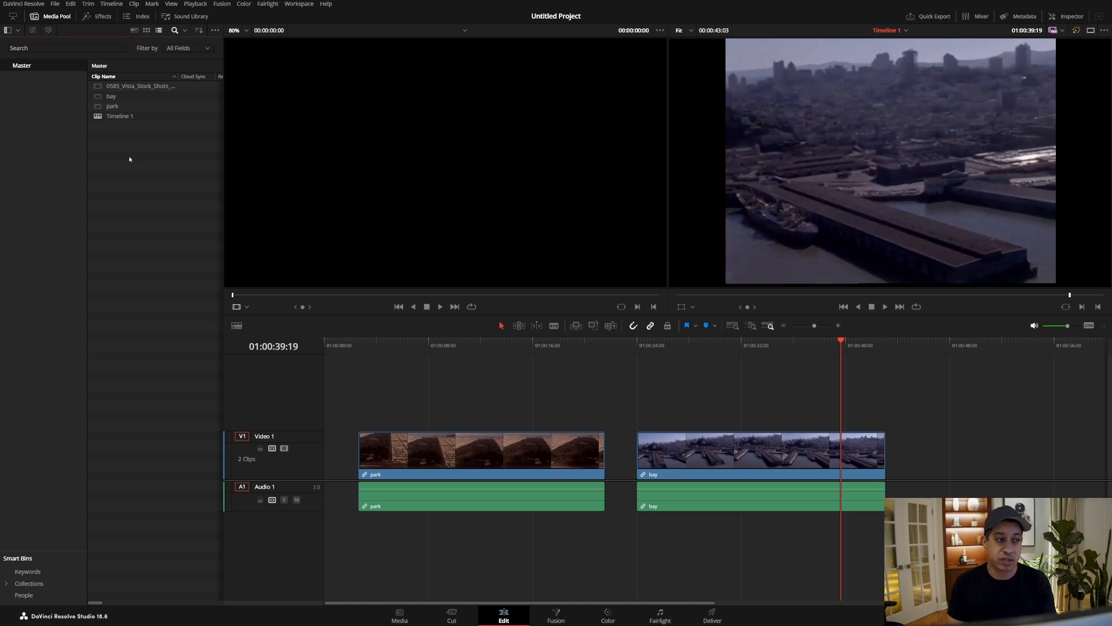
{"action": "left_click", "coordinate": [67, 47]}
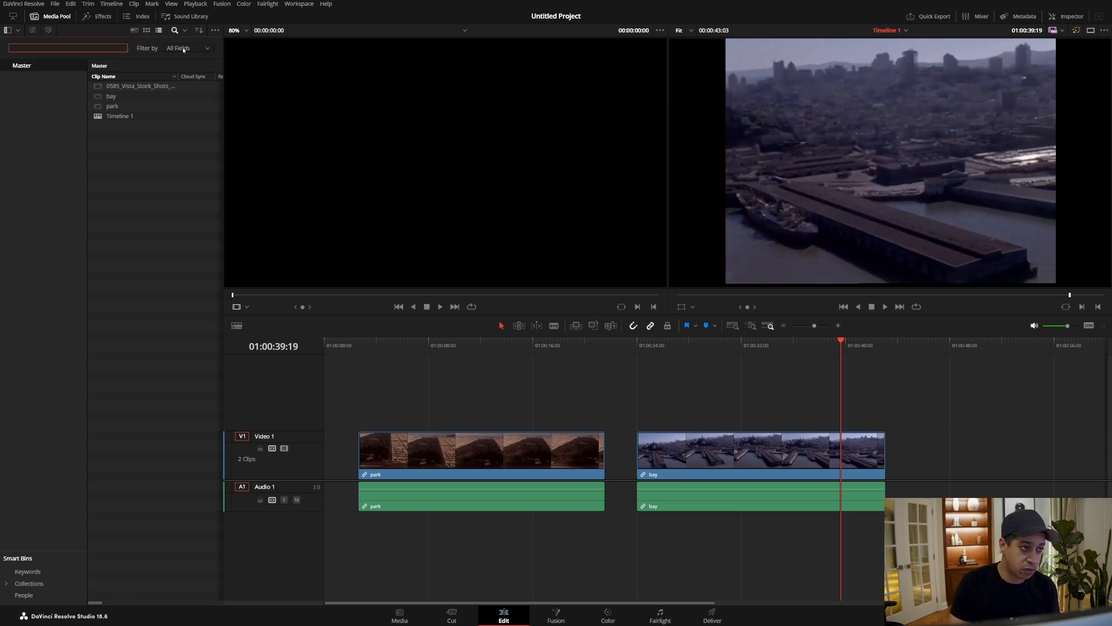
{"action": "left_click", "coordinate": [187, 47]}
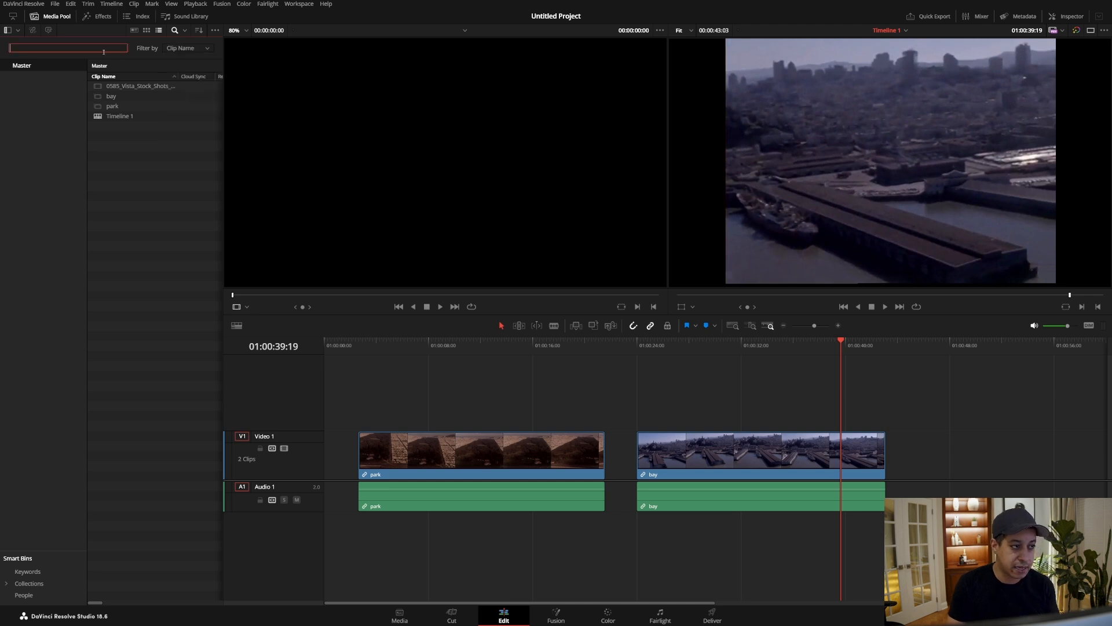
{"action": "type", "text": "bauy"}
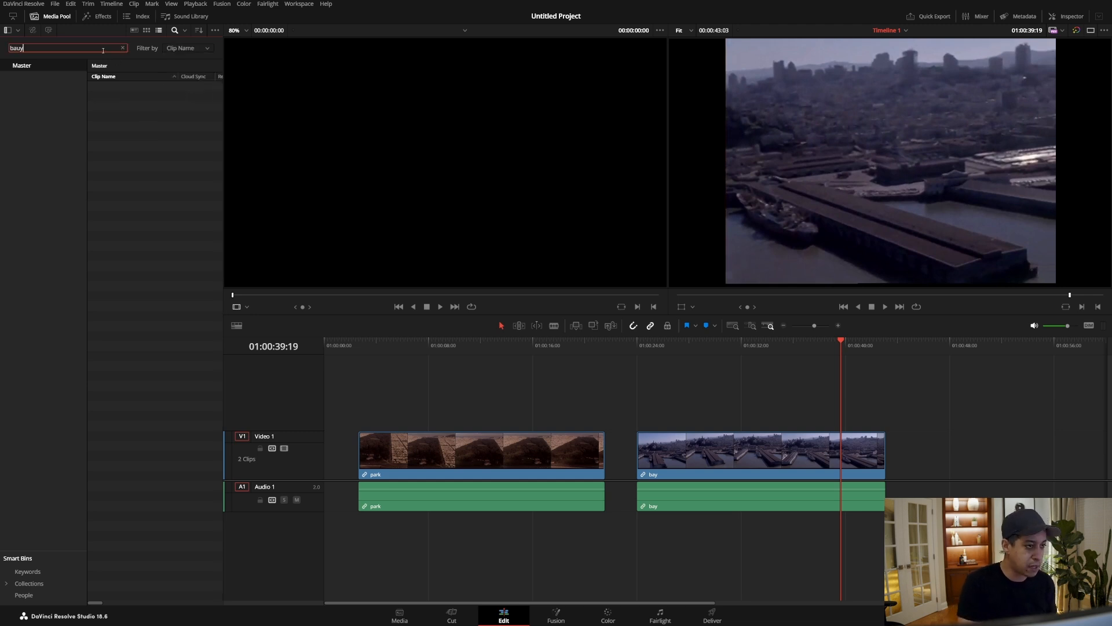
{"action": "type", "text": "bay"}
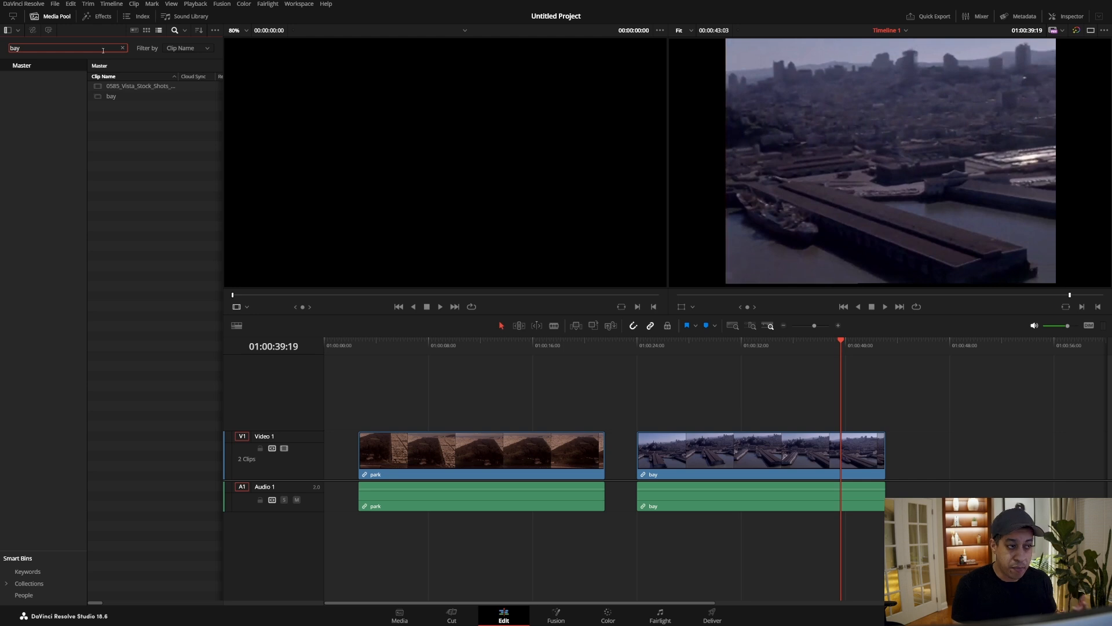
- Clear the search and filter the media pool by clip name for 'park'
{"action": "left_click", "coordinate": [122, 48]}
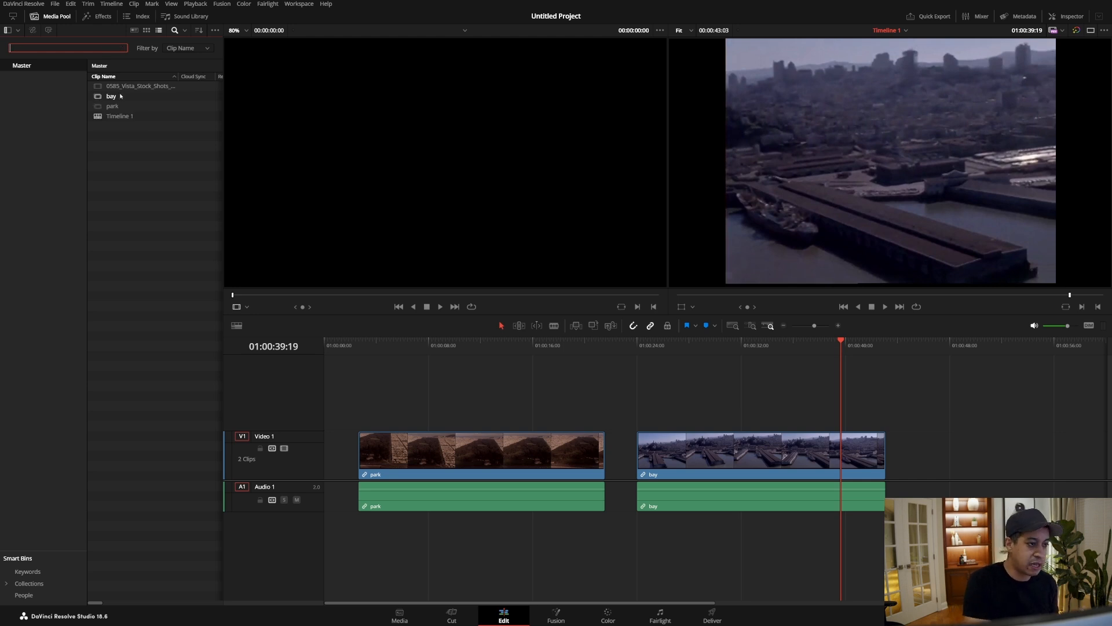
{"action": "type", "text": "park"}
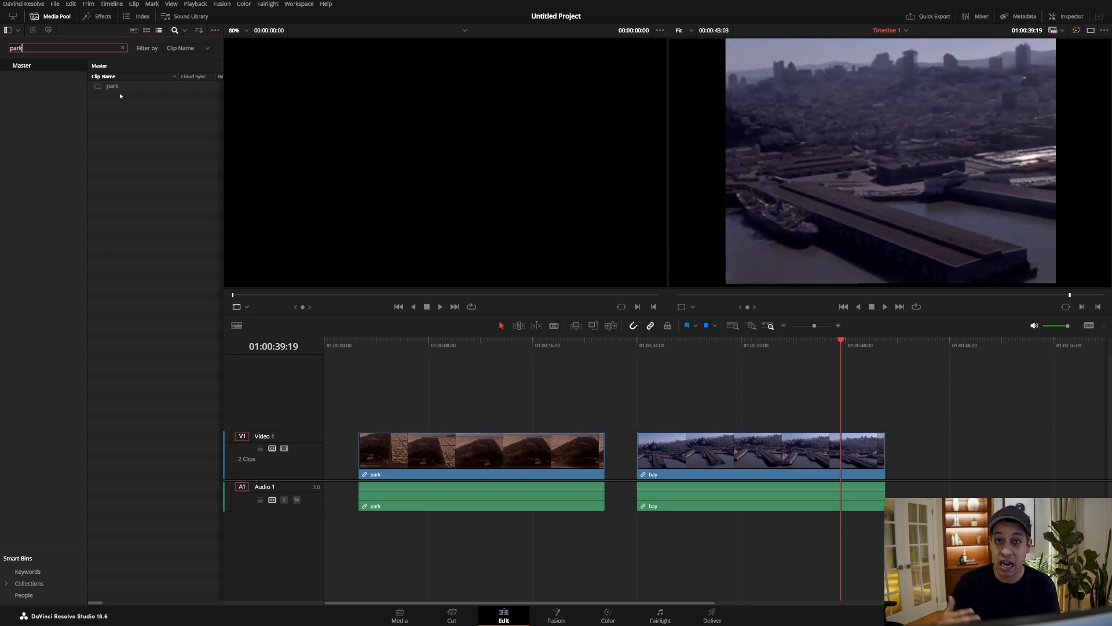
{"action": "left_click", "coordinate": [215, 29]}
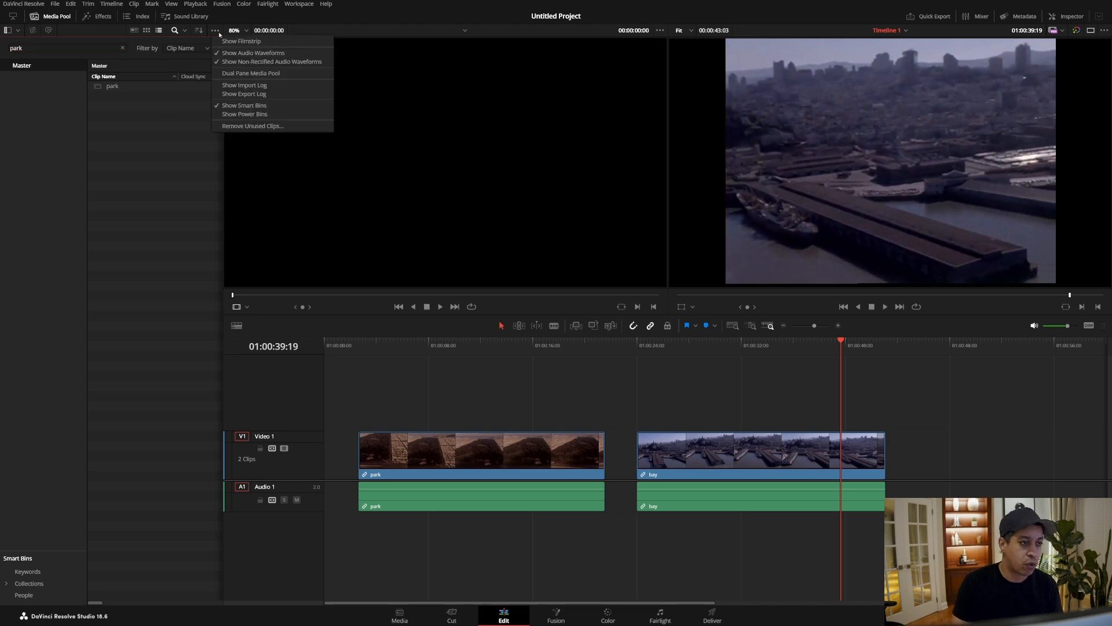
- Show Power Bins, add a bin named 'sky view' and fill it with the bay and park subclips
{"action": "left_click", "coordinate": [245, 114]}
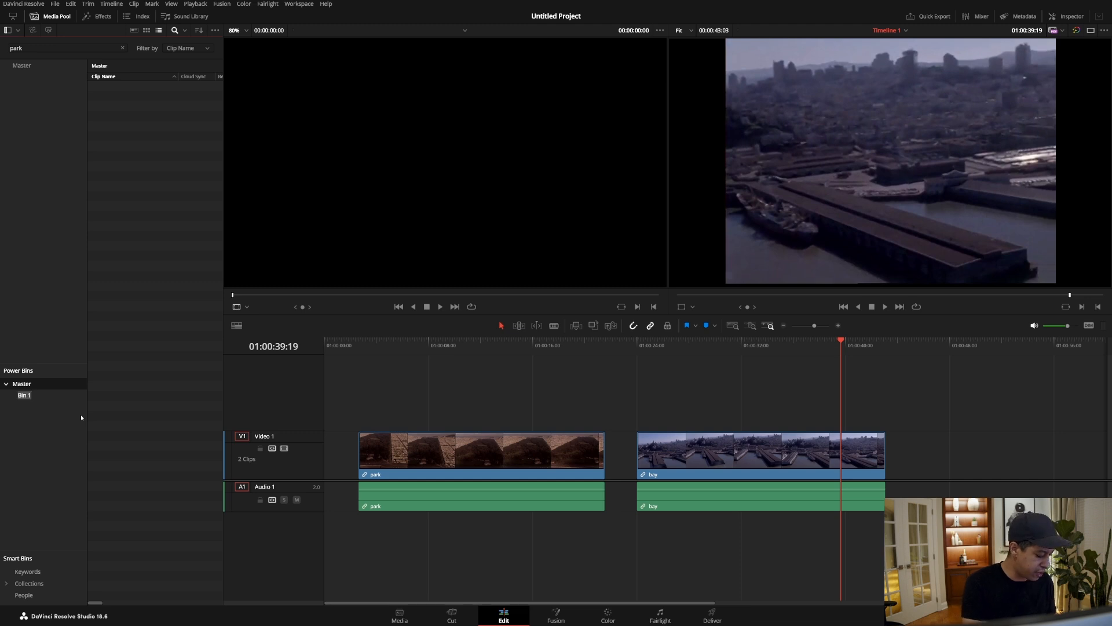
{"action": "type", "text": "sky view"}
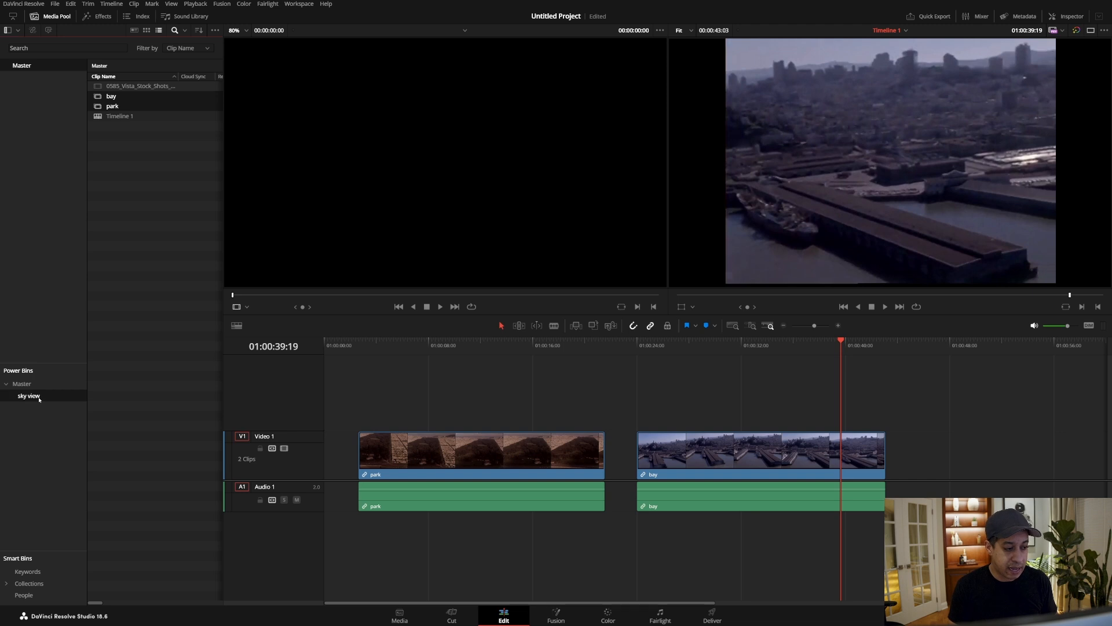
{"action": "left_click", "coordinate": [29, 395]}
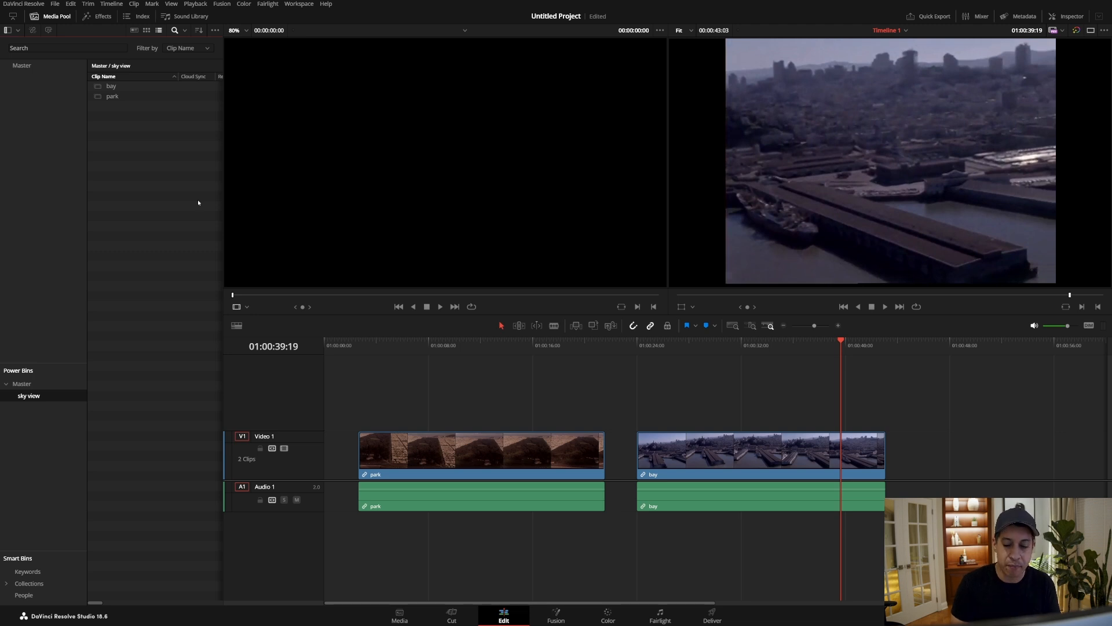
{"action": "mouse_move", "coordinate": [810, 398]}
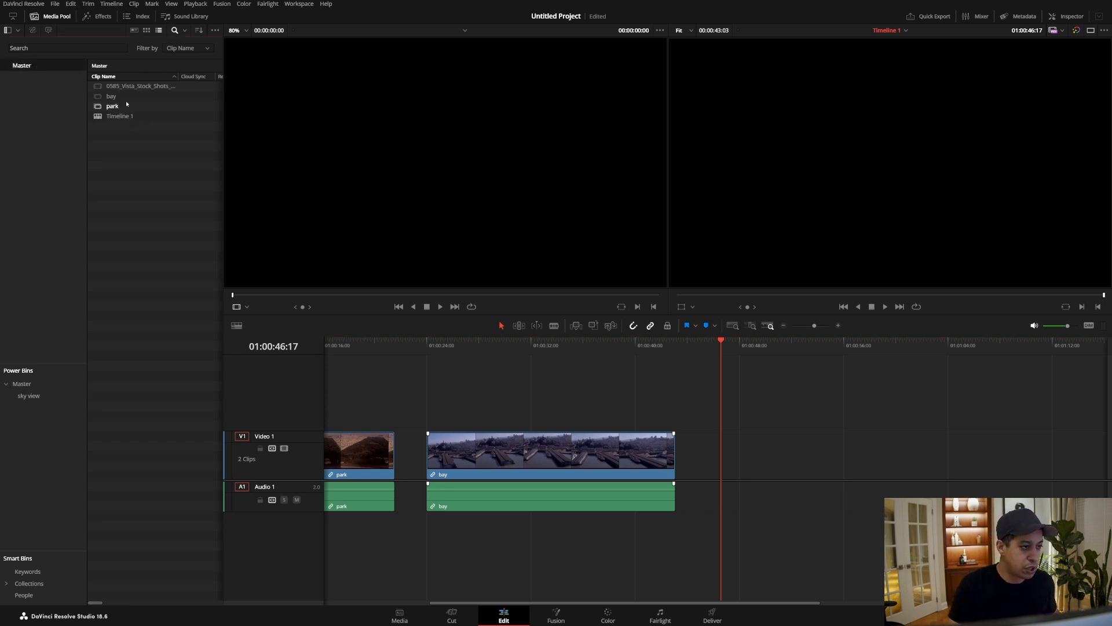
- Create a 'city' subclip from the aerial footage into sky view and add it to the timeline
{"action": "double_click", "coordinate": [140, 85]}
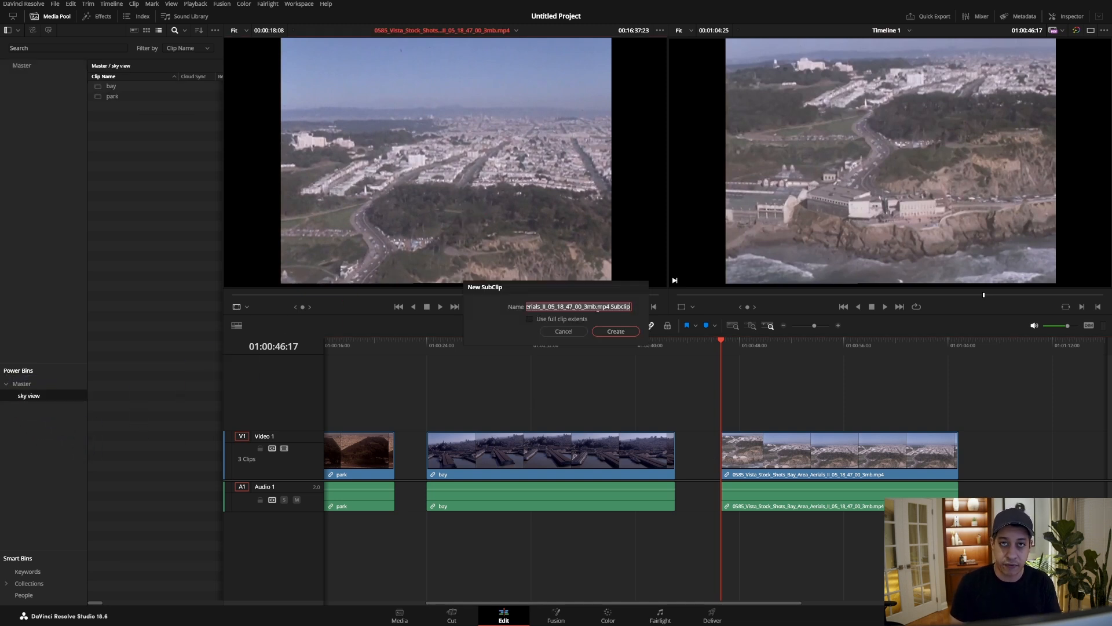
{"action": "type", "text": "city"}
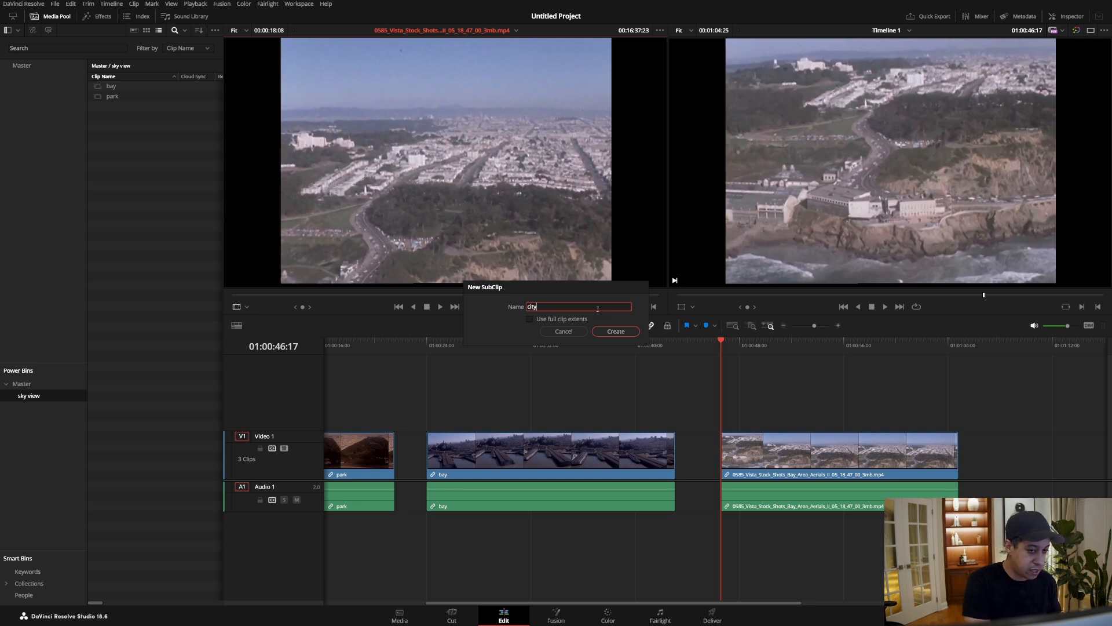
{"action": "left_click", "coordinate": [614, 331]}
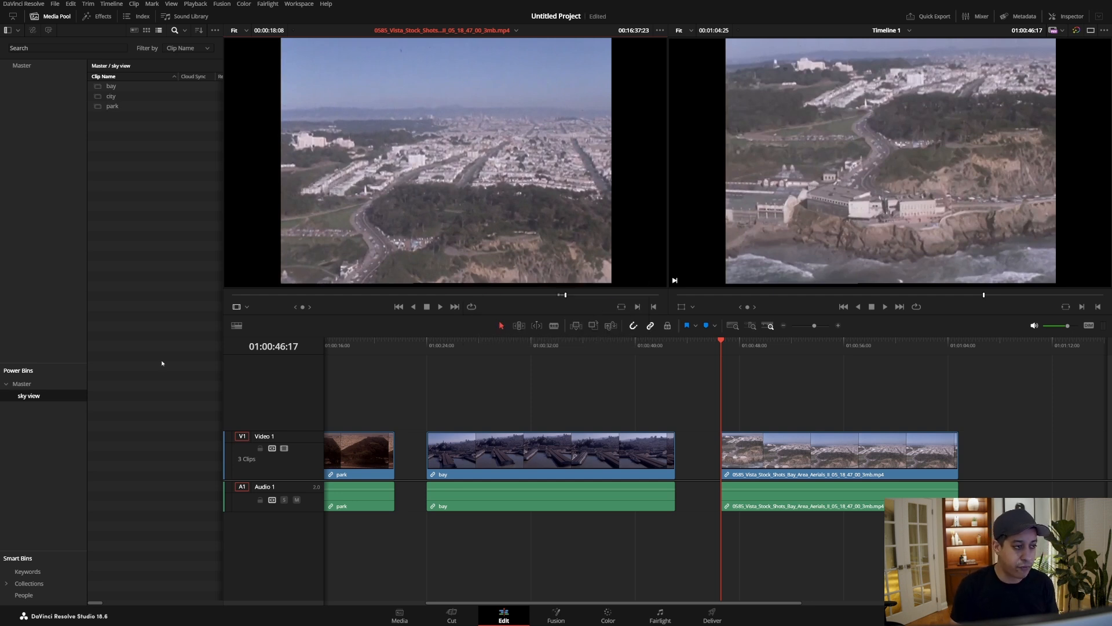
{"action": "double_click", "coordinate": [29, 395]}
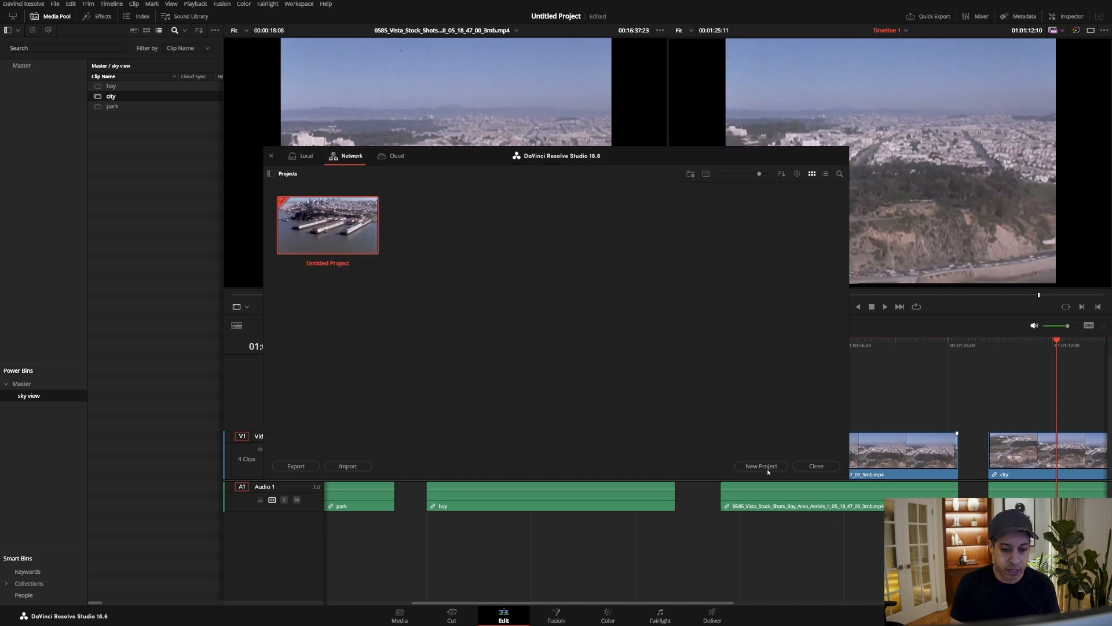
- Save the current project as 'city' and create a new untitled project
{"action": "left_click", "coordinate": [760, 466]}
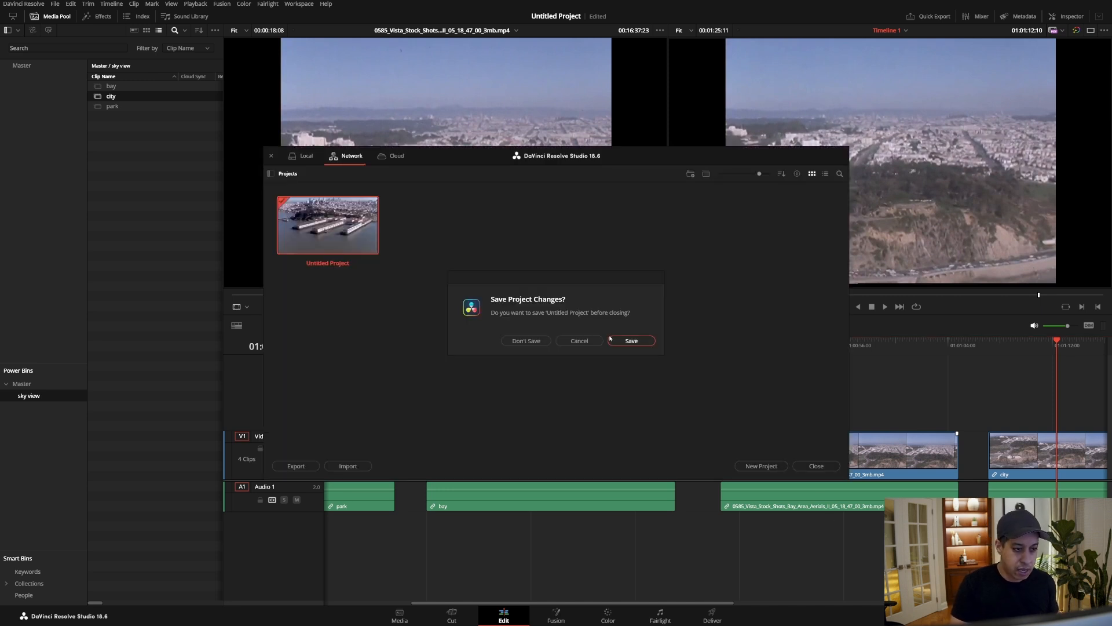
{"action": "left_click", "coordinate": [631, 341]}
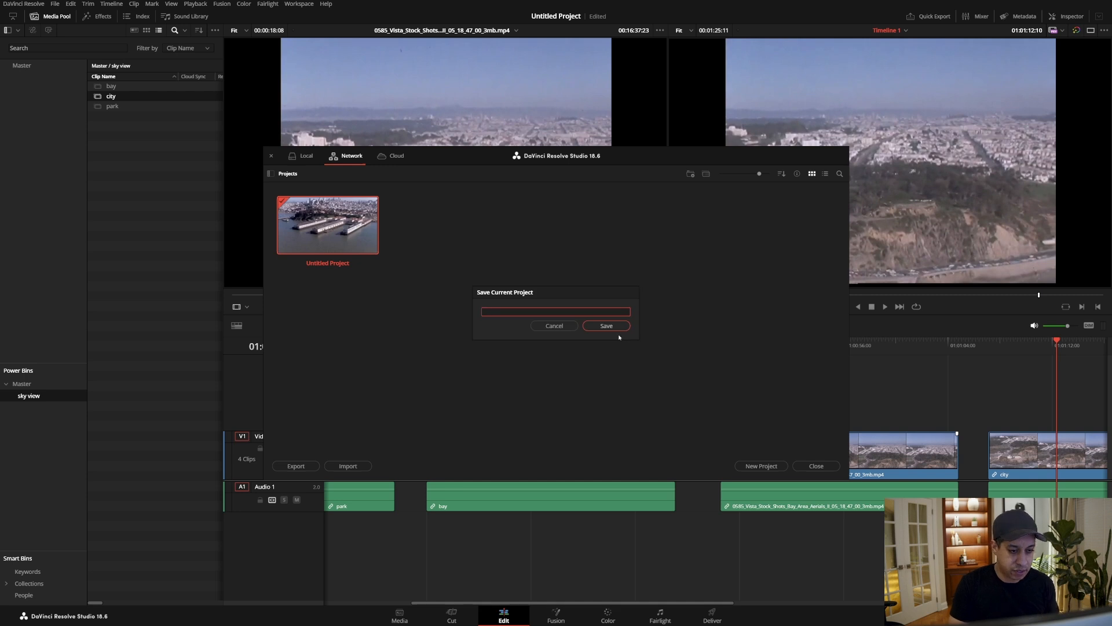
{"action": "type", "text": "c"}
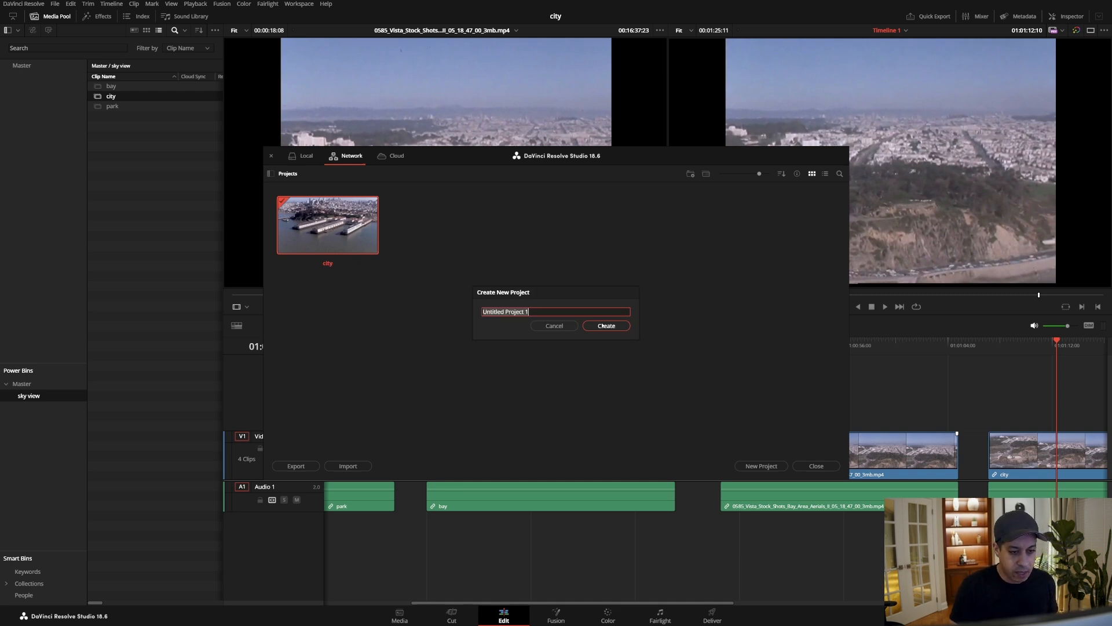
{"action": "left_click", "coordinate": [605, 326]}
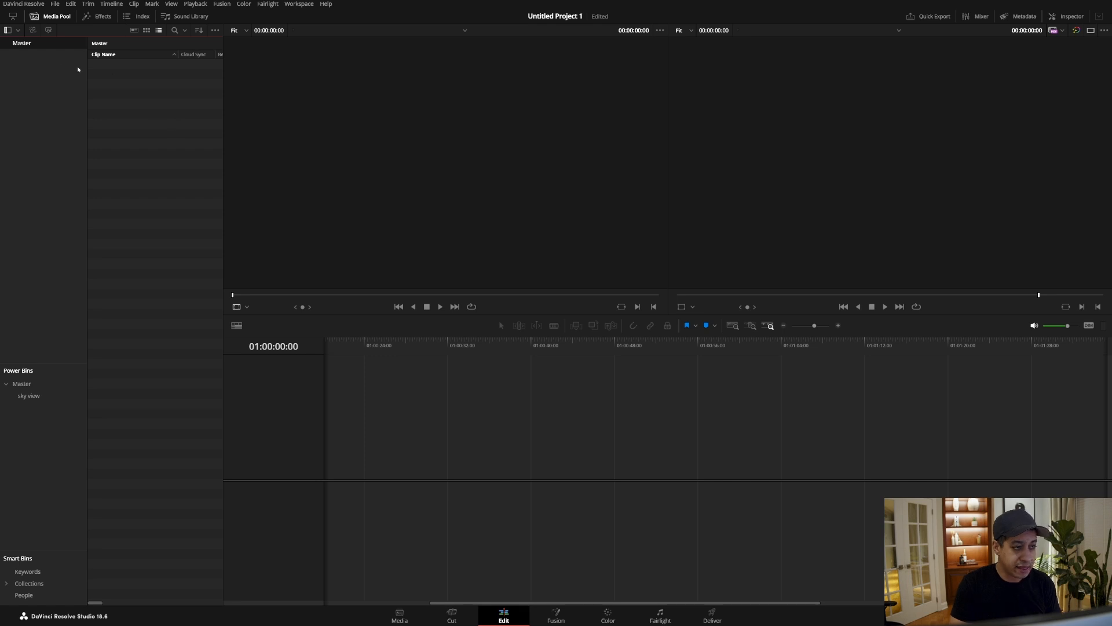
- Edit bay, city and park from the sky view bin onto Timeline 1 and review them
{"action": "left_click", "coordinate": [29, 395]}
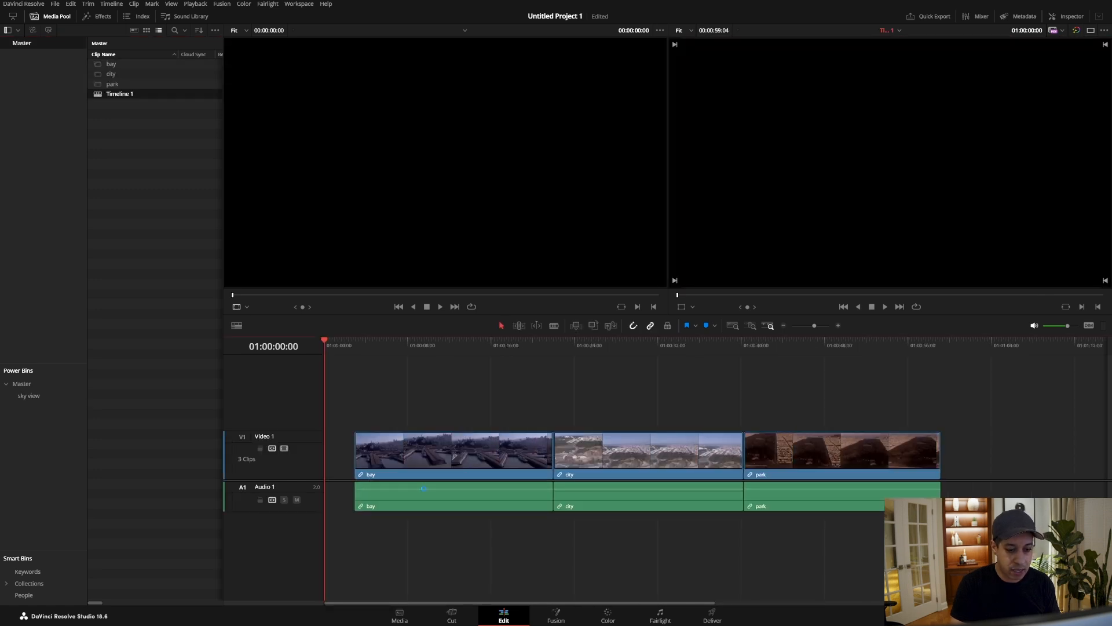
{"action": "left_click", "coordinate": [827, 345]}
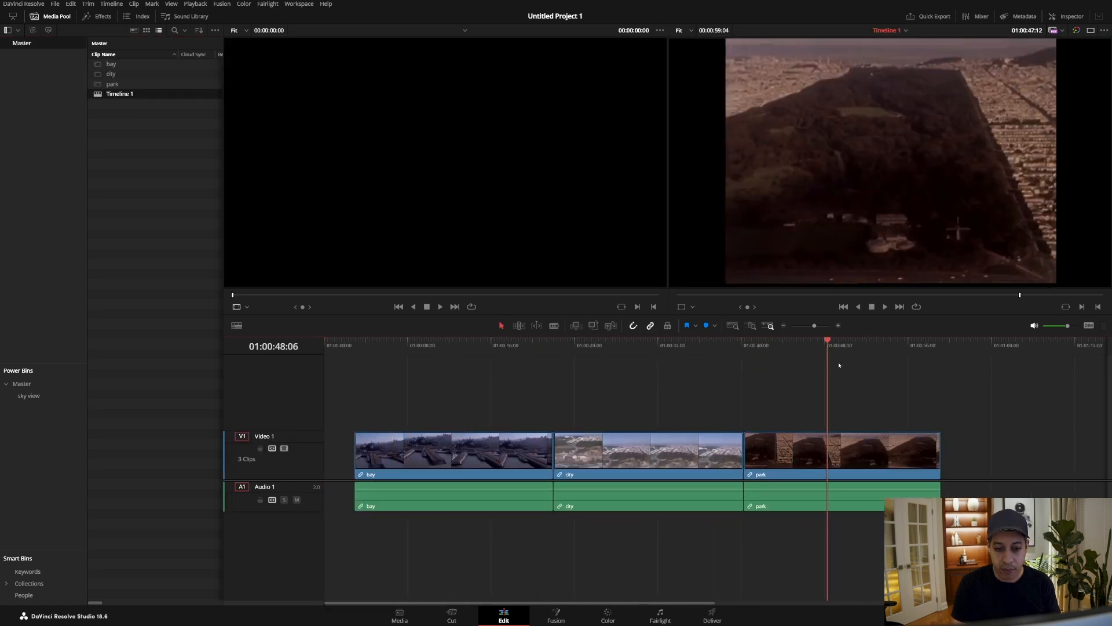
{"action": "left_click", "coordinate": [642, 344]}
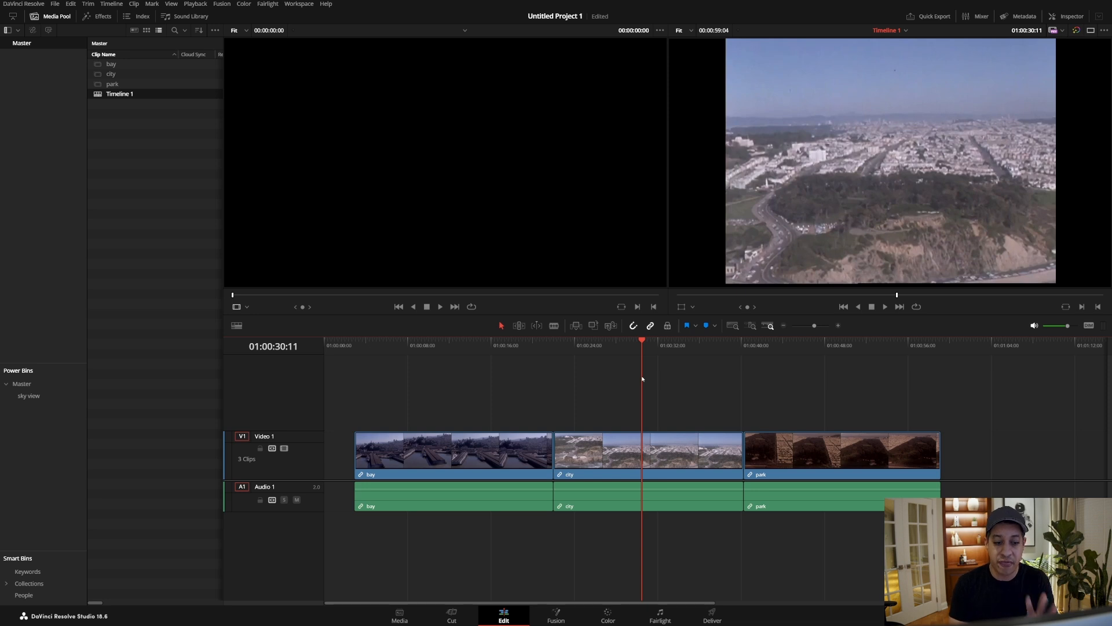
{"action": "mouse_move", "coordinate": [639, 398]}
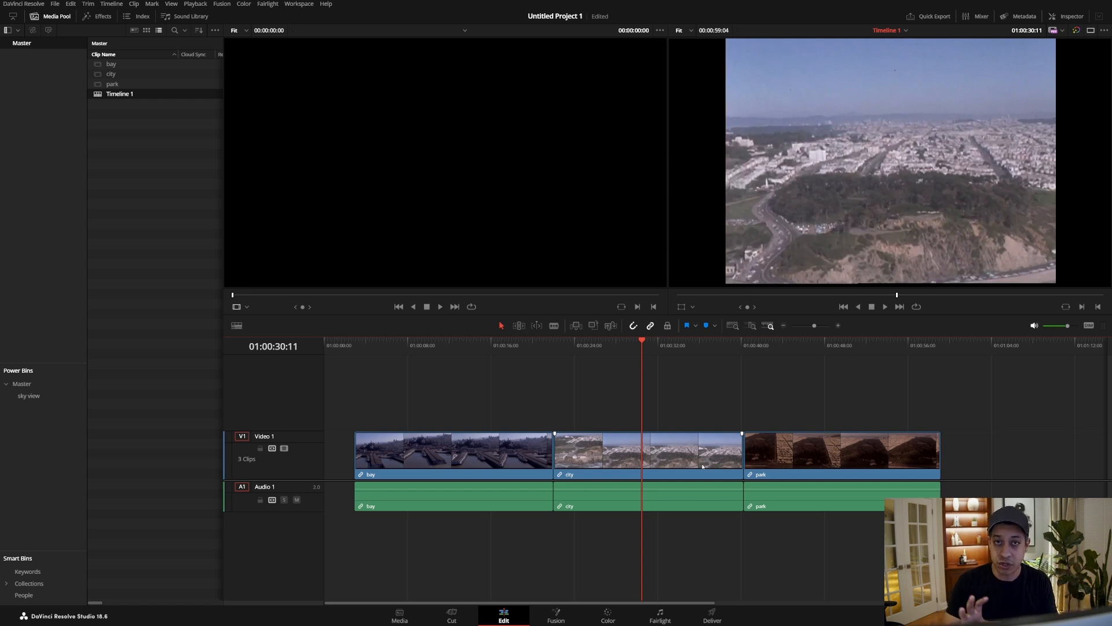
{"action": "left_click", "coordinate": [455, 451]}
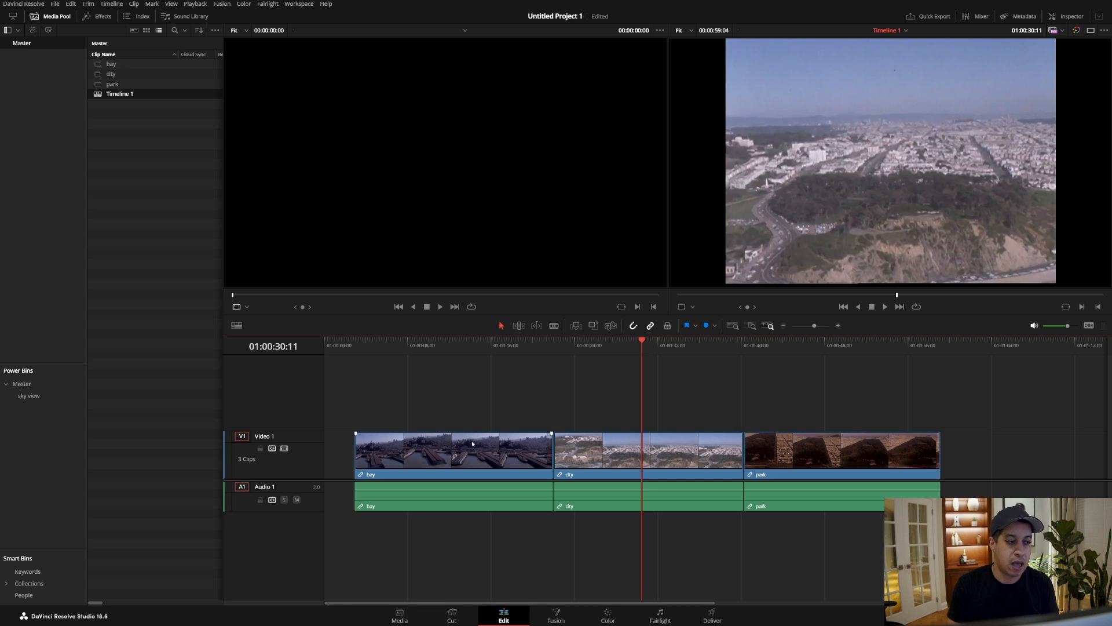
{"action": "left_click", "coordinate": [28, 395]}
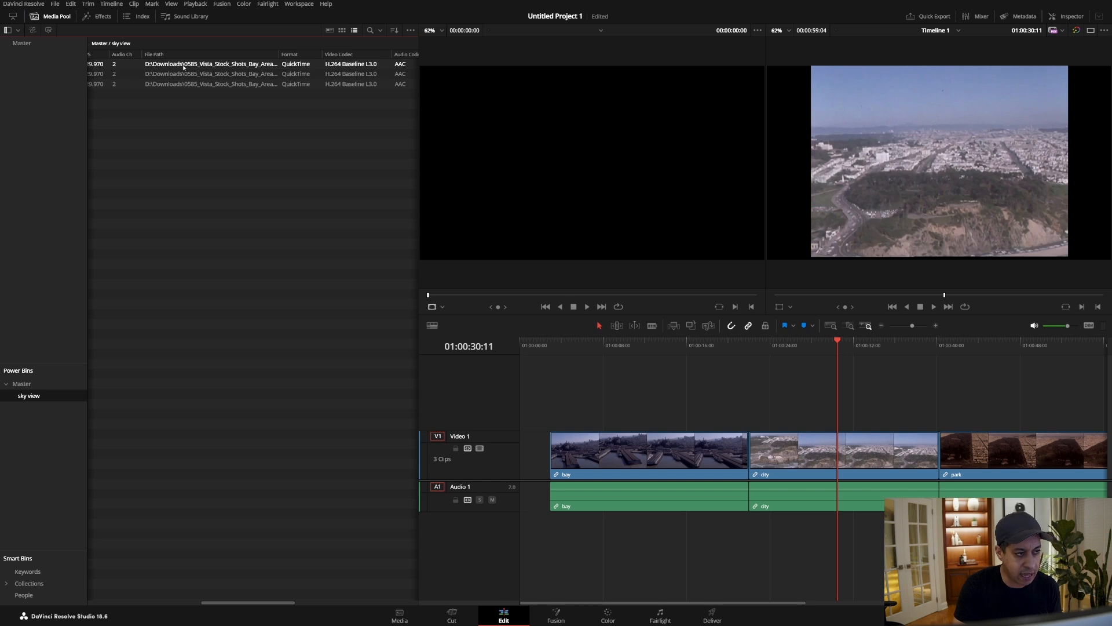
- Inspect the sky view clips' timecodes, durations and file paths in list view
{"action": "left_click", "coordinate": [212, 73]}
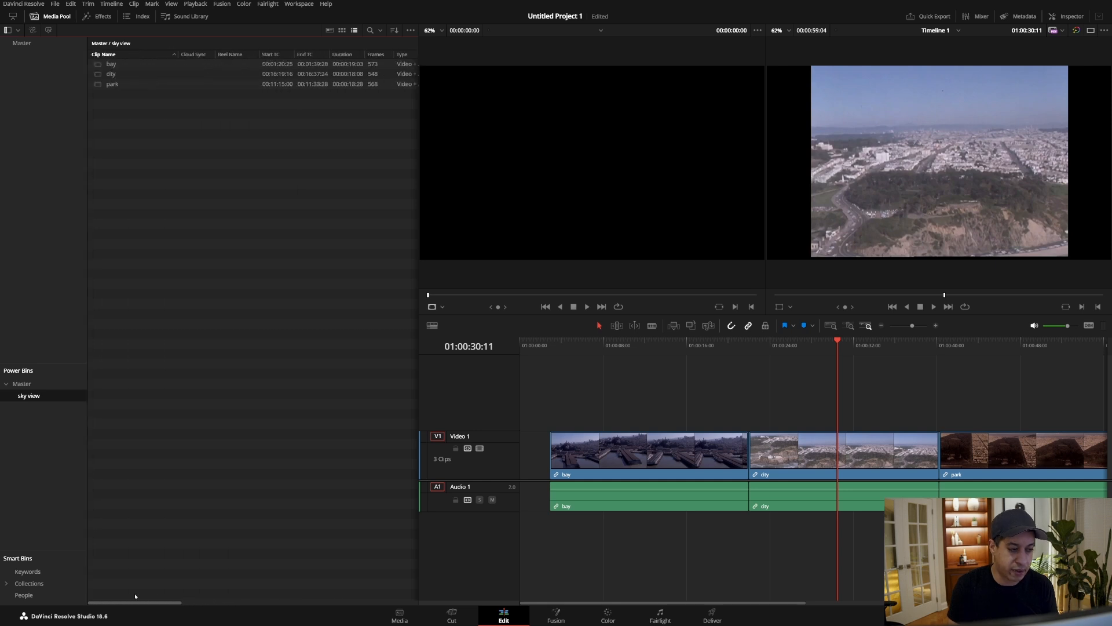
{"action": "mouse_move", "coordinate": [417, 256]}
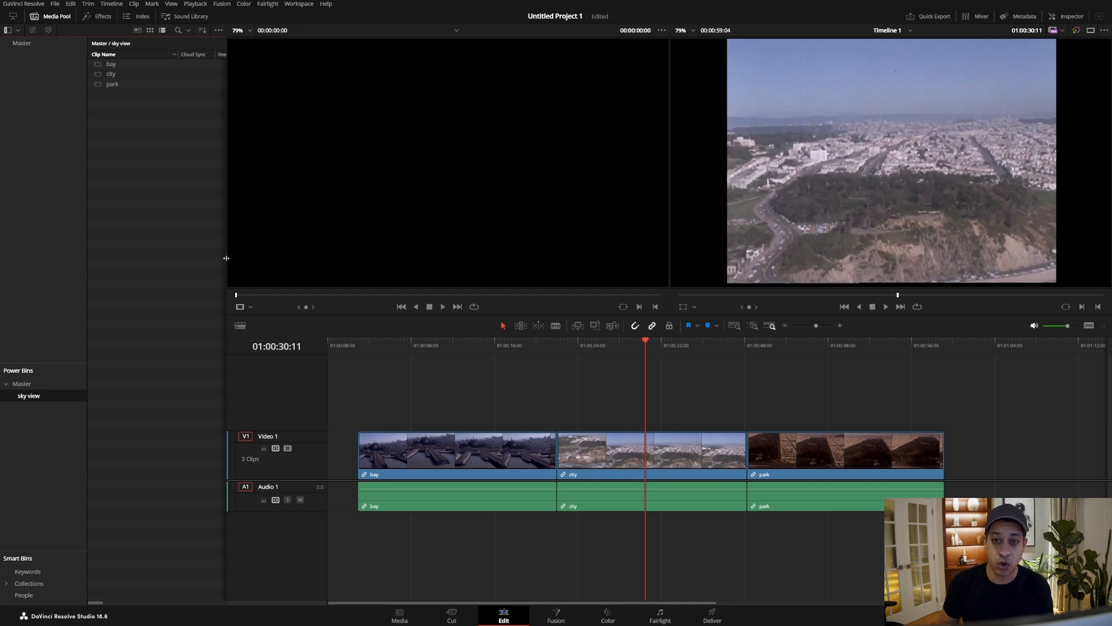
{"action": "mouse_move", "coordinate": [139, 106]}
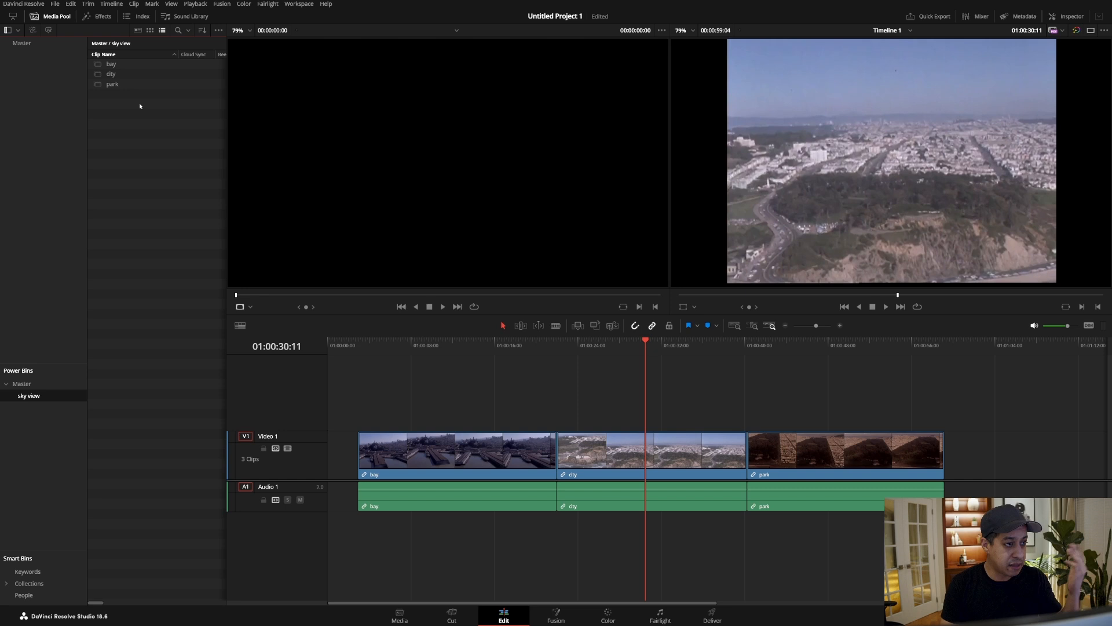
- Filter the sky view bin to the 'park' clip, then view the community news feed in the browser
{"action": "left_click", "coordinate": [178, 30]}
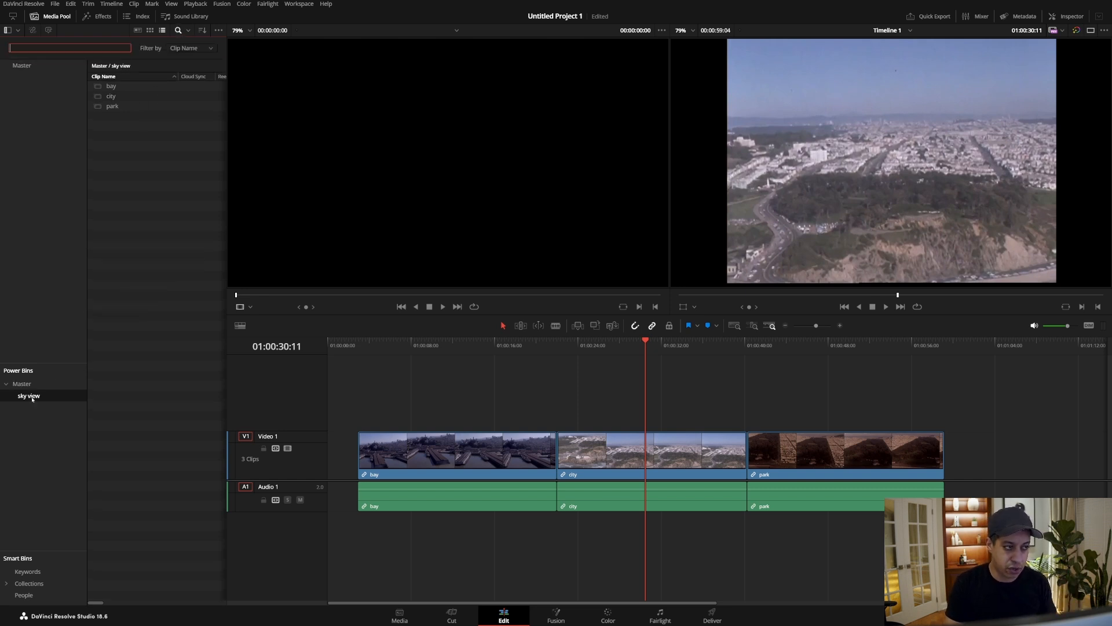
{"action": "left_click", "coordinate": [191, 47]}
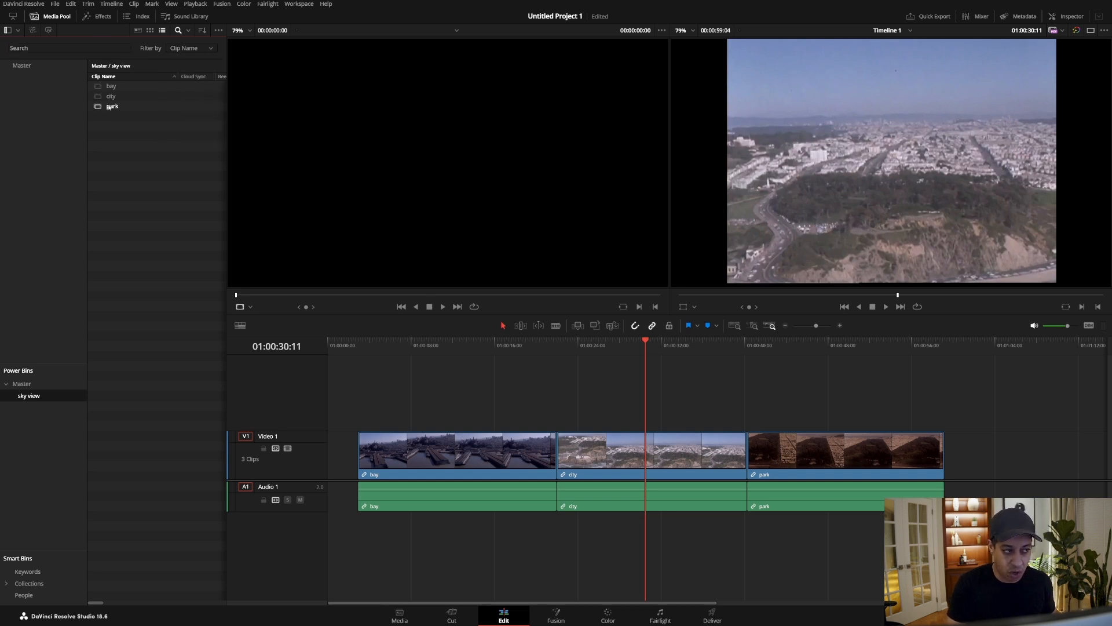
{"action": "left_click", "coordinate": [68, 48]}
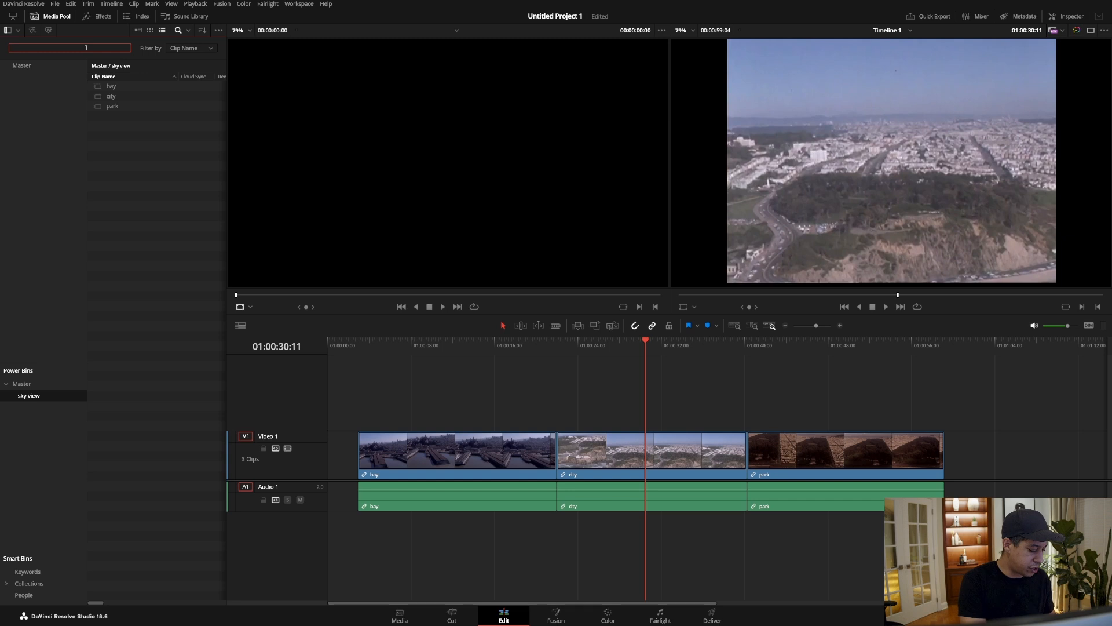
{"action": "type", "text": "park"}
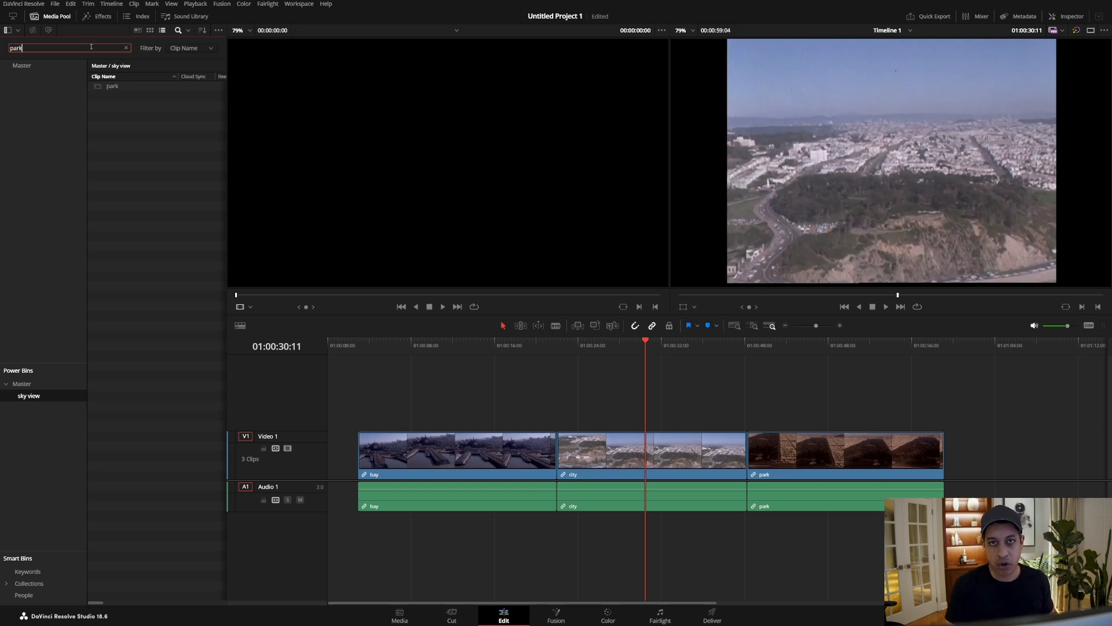
{"action": "mouse_move", "coordinate": [62, 214]}
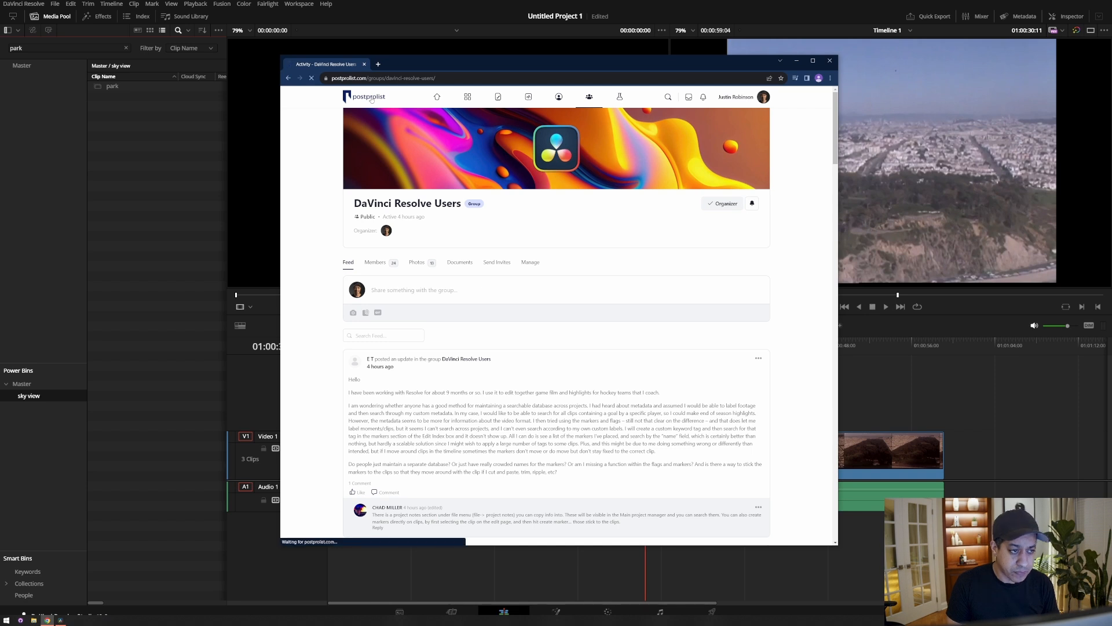
{"action": "left_click", "coordinate": [528, 96]}
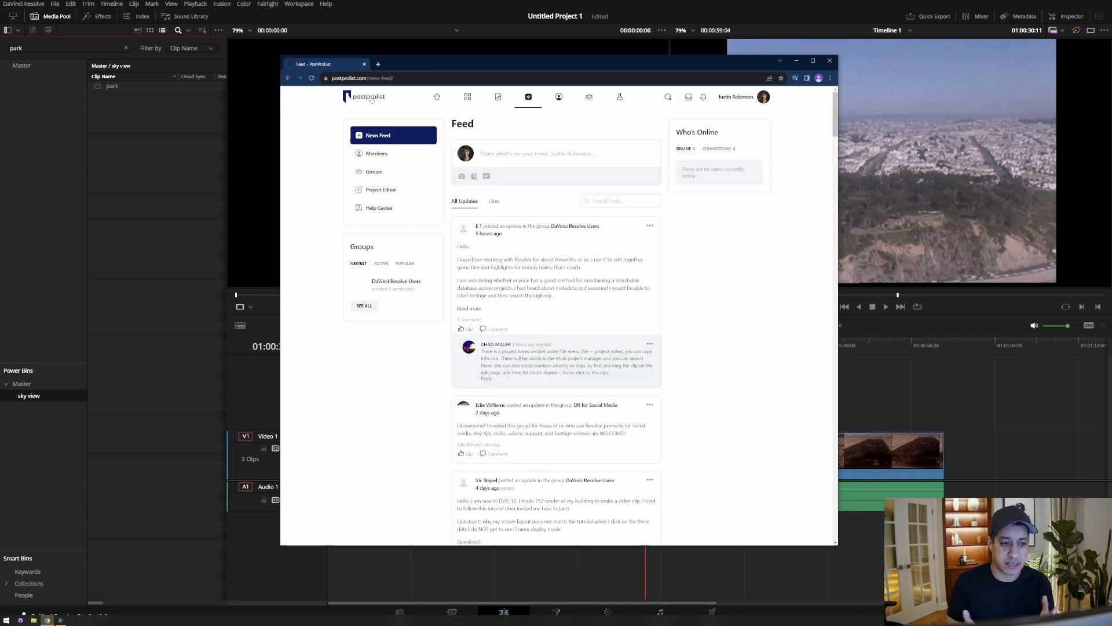